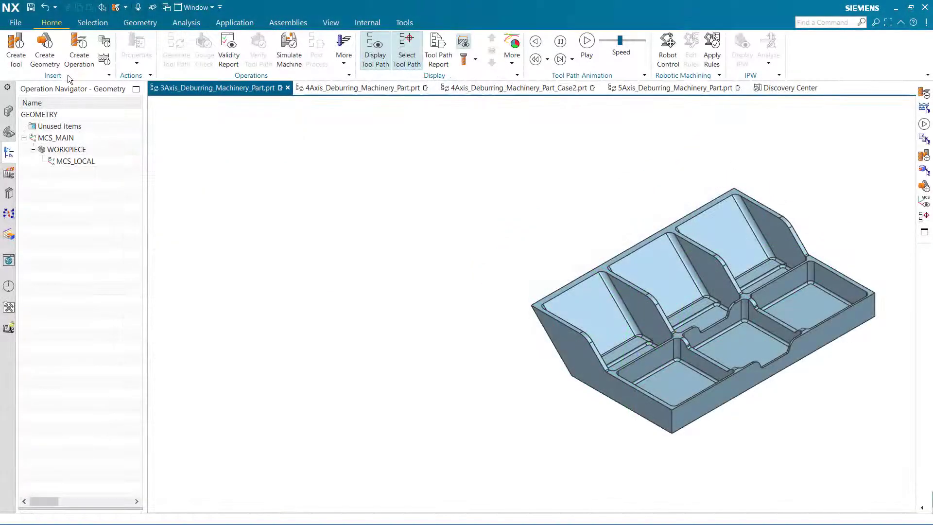
- Create a 3 Axis Deburring operation from the mill_contour operation types
left_click(79, 49)
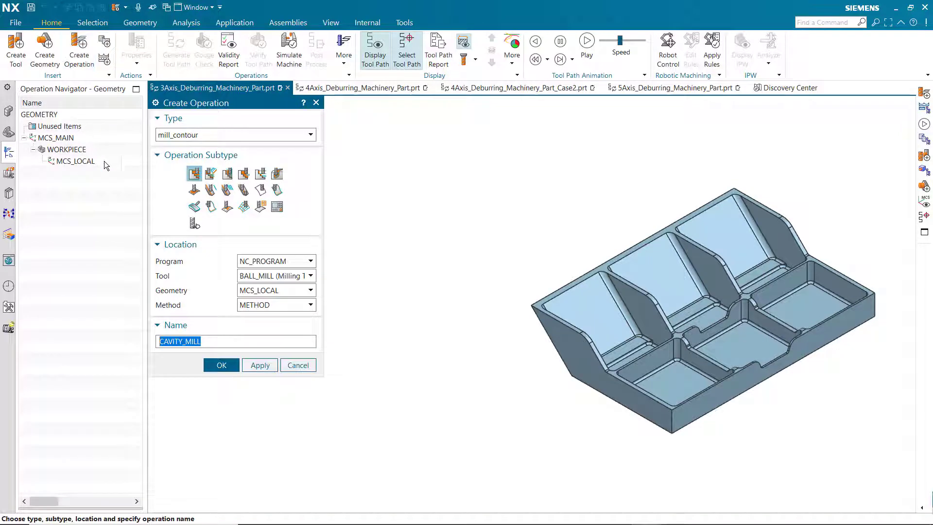
left_click(194, 206)
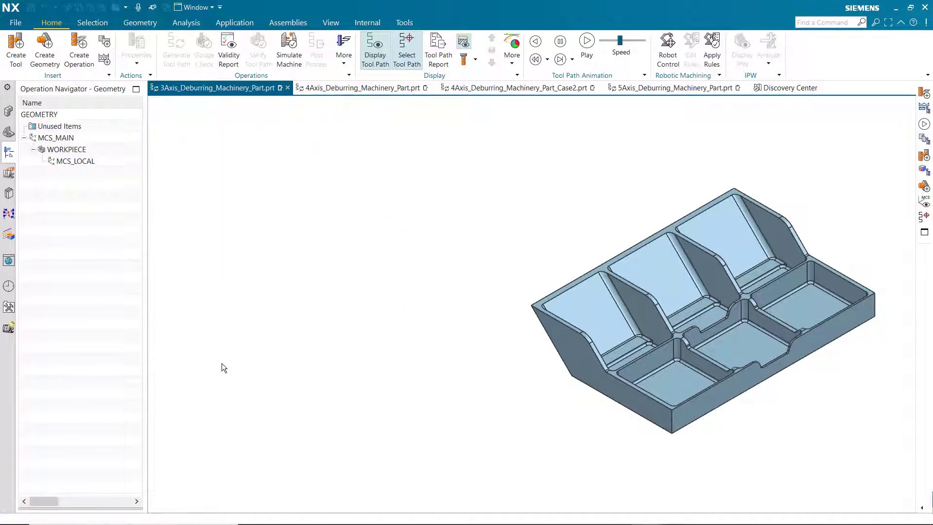
left_click(79, 48)
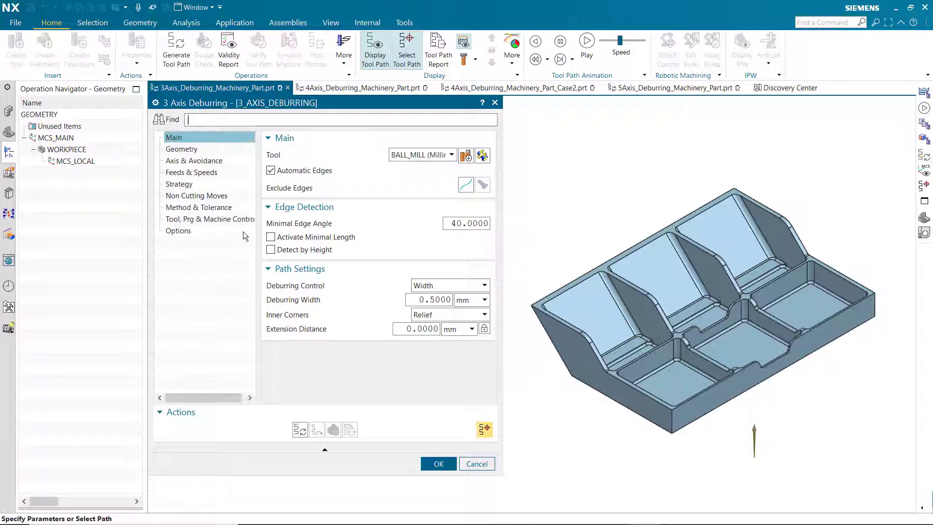
- Set the tool axis intent to 3+2 Axis under Axis & Avoidance
left_click(193, 161)
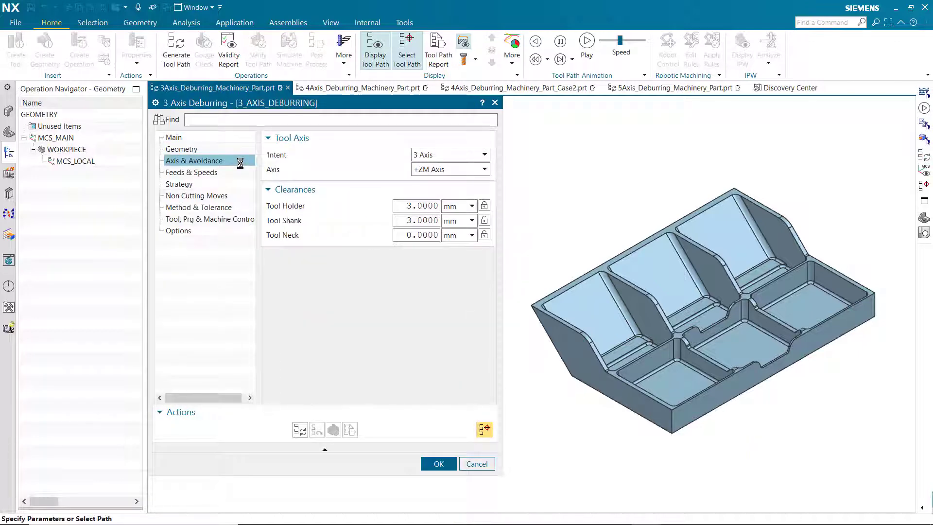
left_click(484, 154)
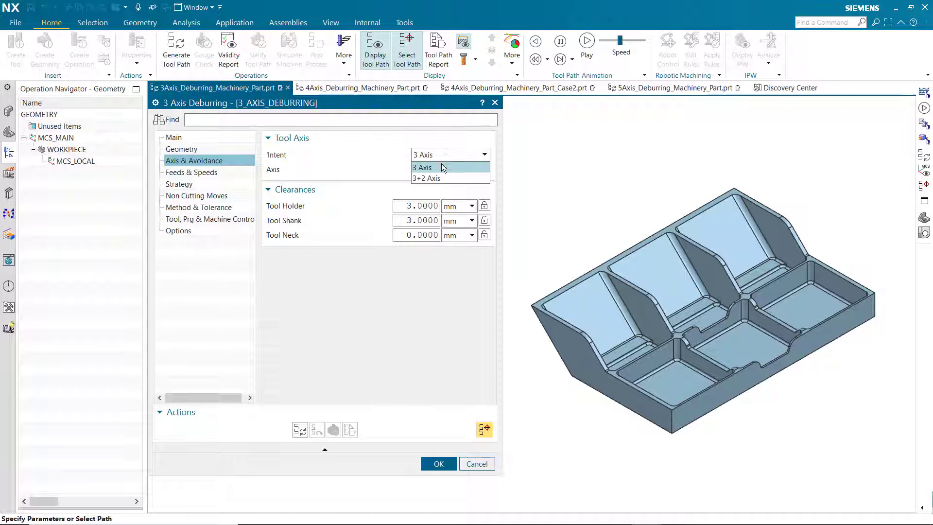
left_click(426, 177)
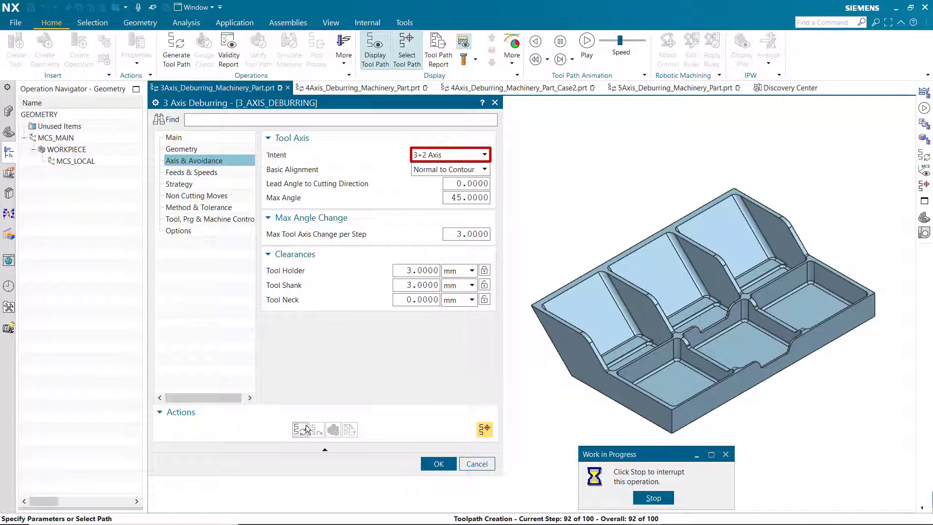
- Generate the 3+2 axis deburring toolpath and animate its playback
left_click(299, 429)
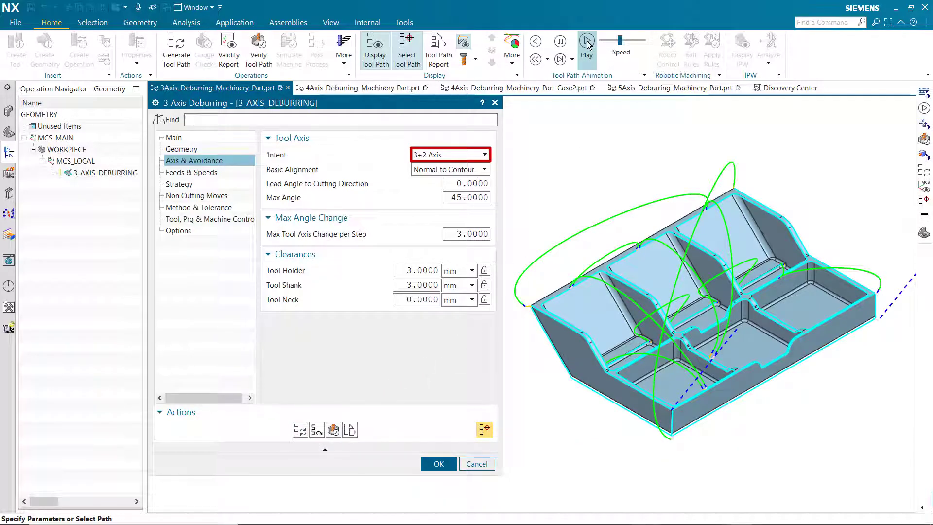
left_click(585, 42)
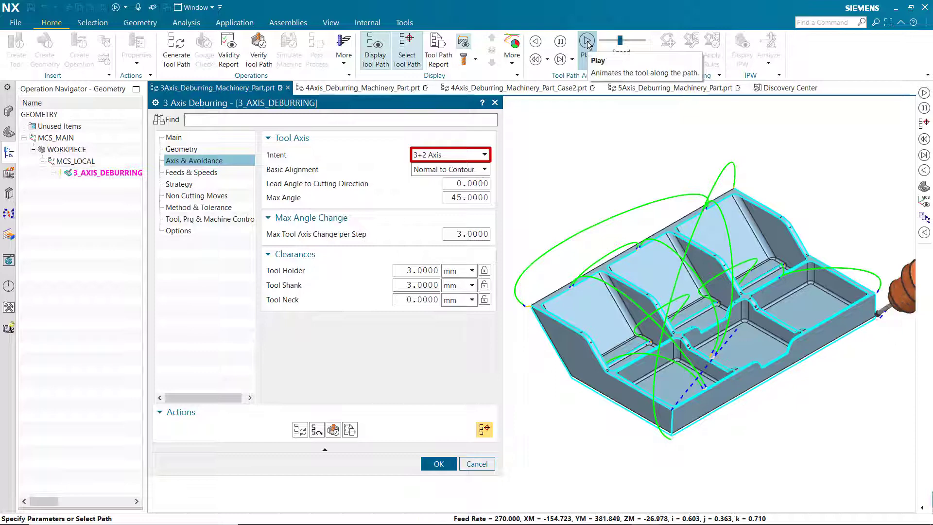
left_click(586, 40)
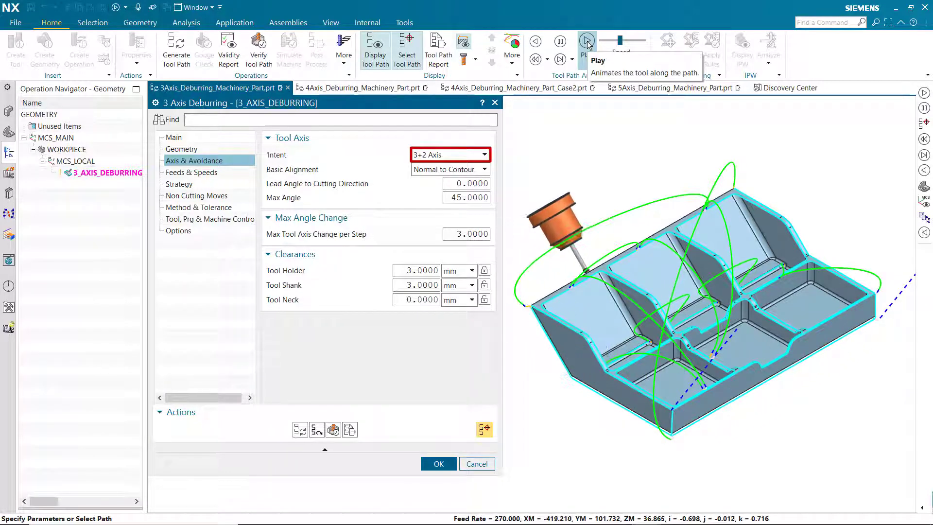
left_click(585, 42)
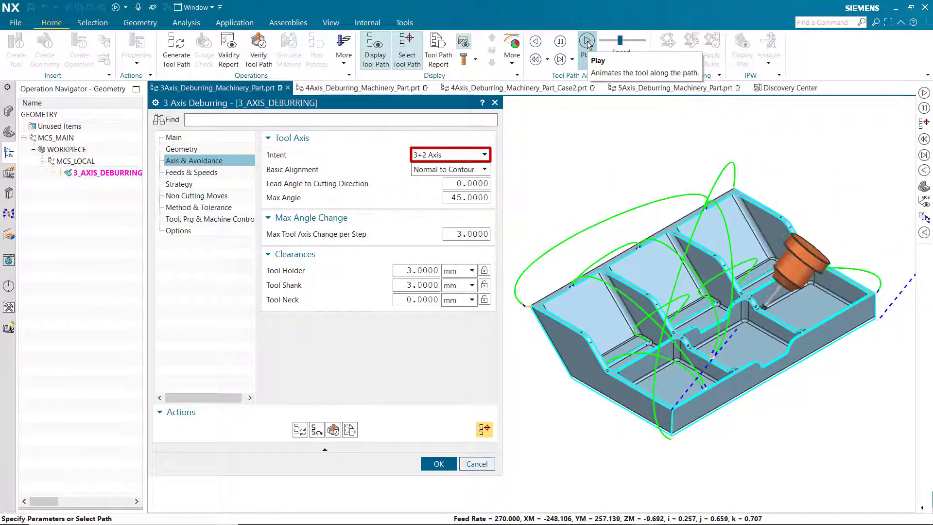
left_click(586, 42)
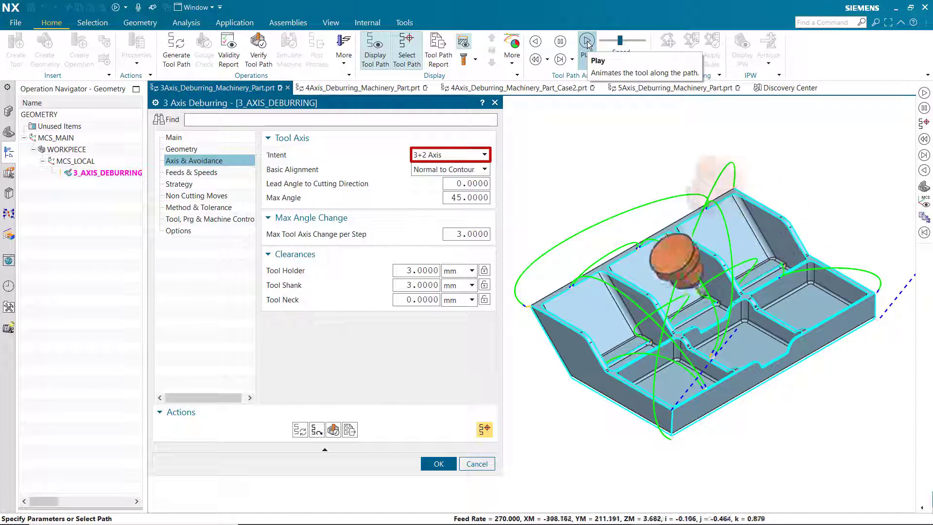
left_click(586, 40)
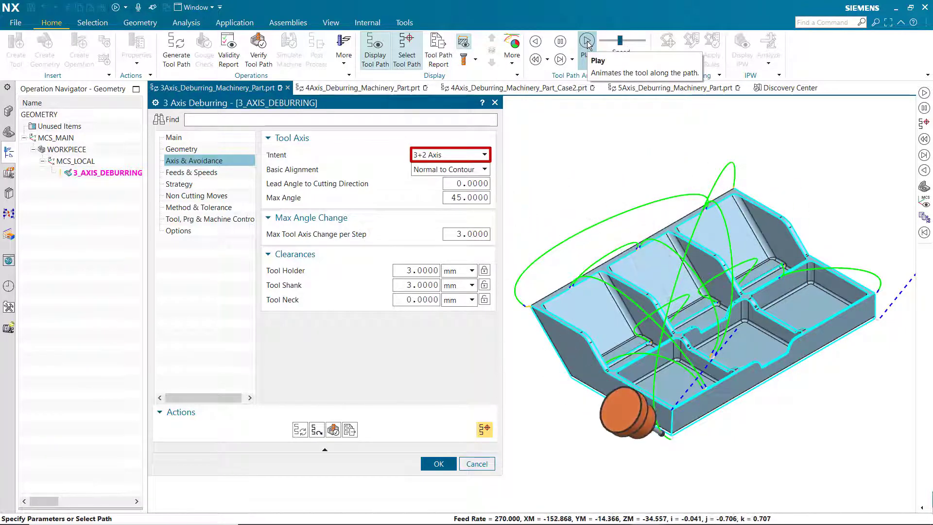
left_click(585, 41)
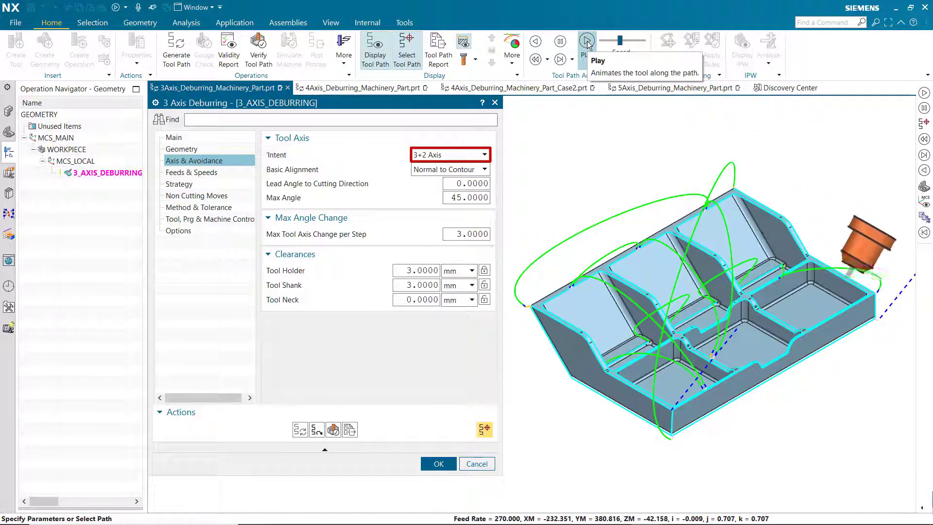
left_click(585, 42)
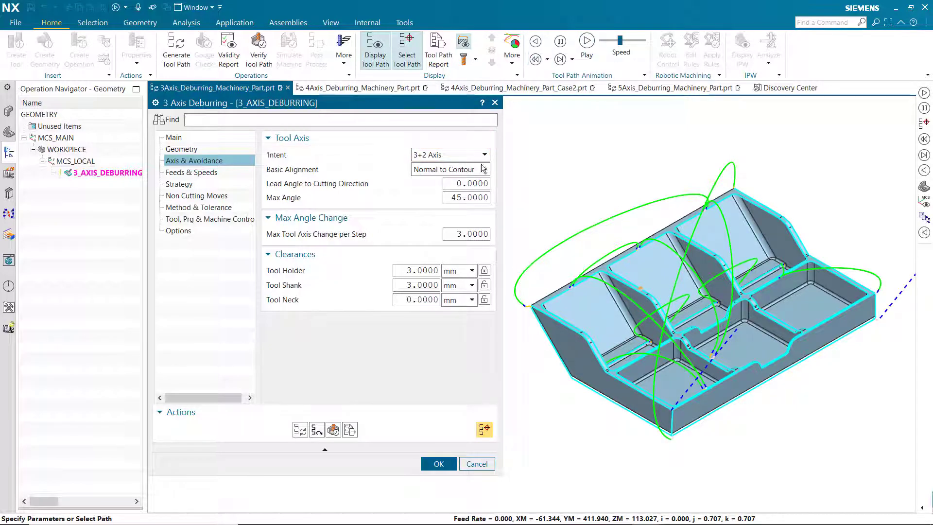
- Change basic tool alignment to Fixed to Main Axis and regenerate the toolpath
left_click(485, 169)
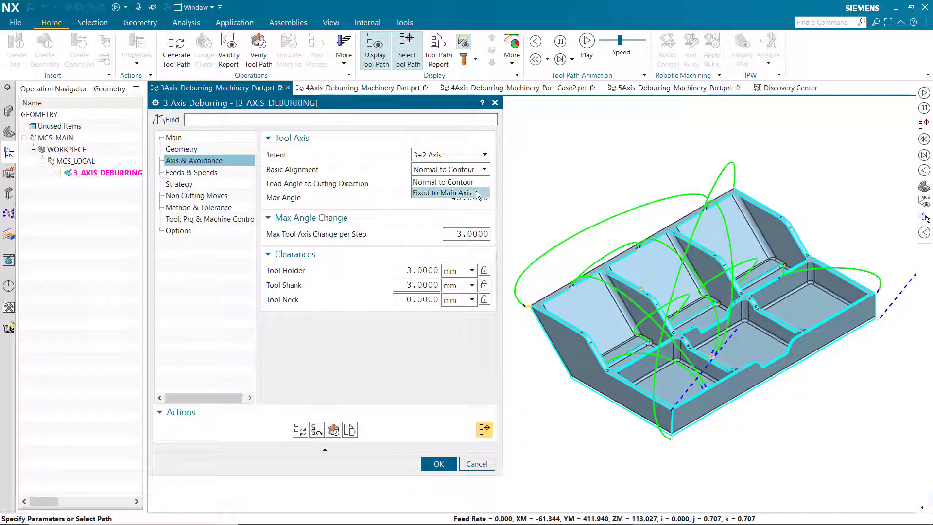
left_click(442, 193)
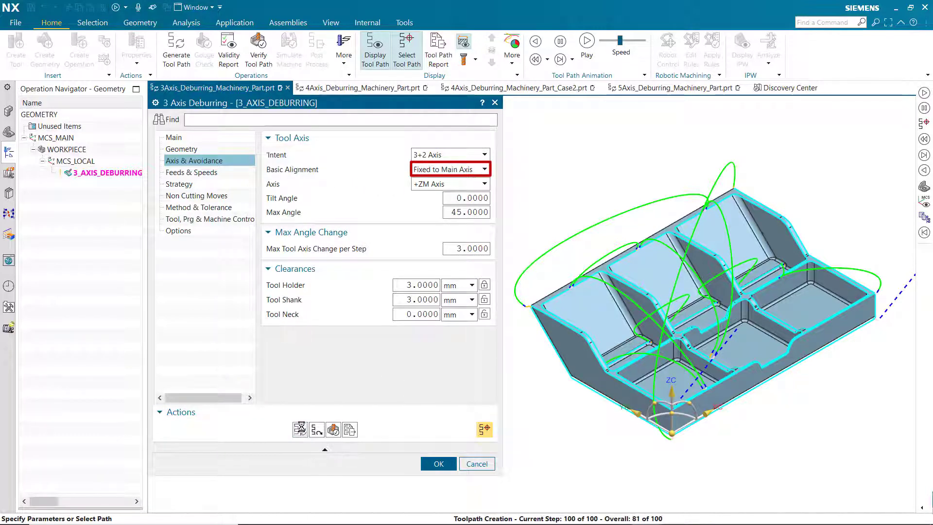
left_click(437, 463)
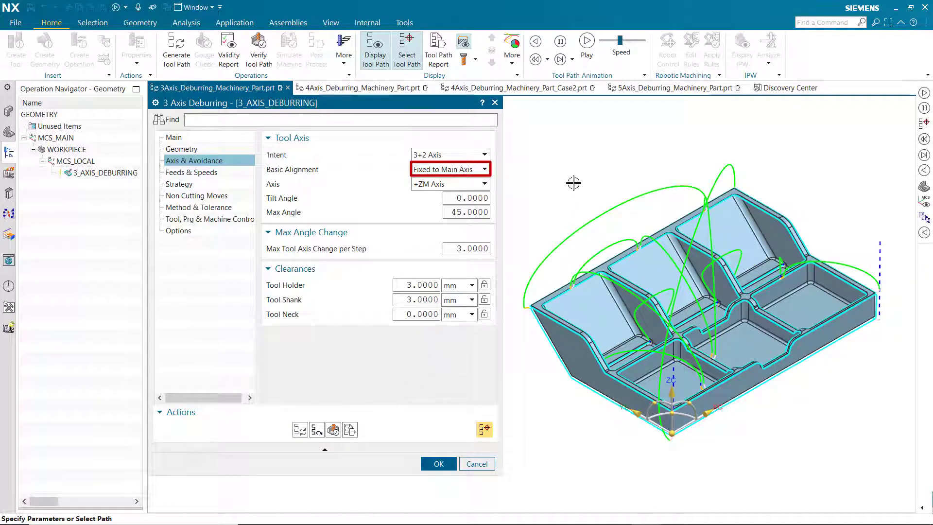
- Replay the regenerated toolpath animation, then show the Non Cutting Moves settings
left_click(586, 42)
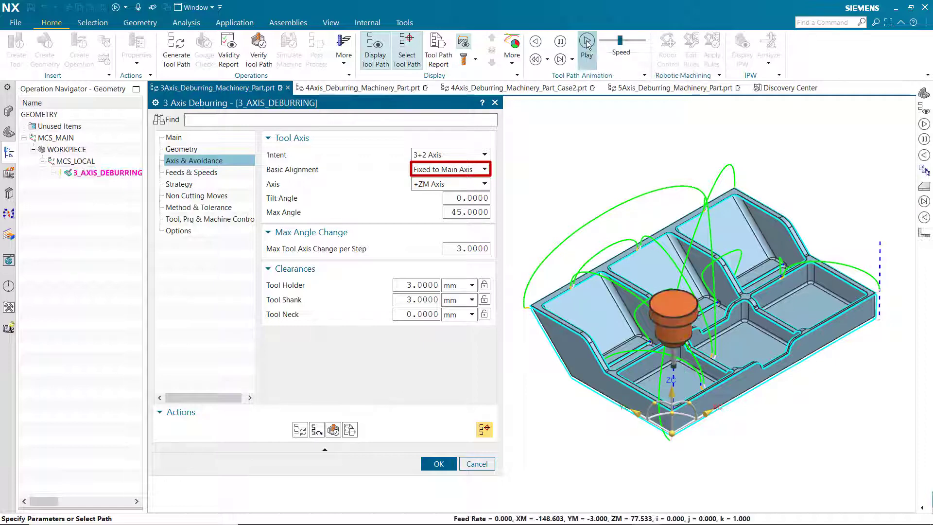
left_click(585, 42)
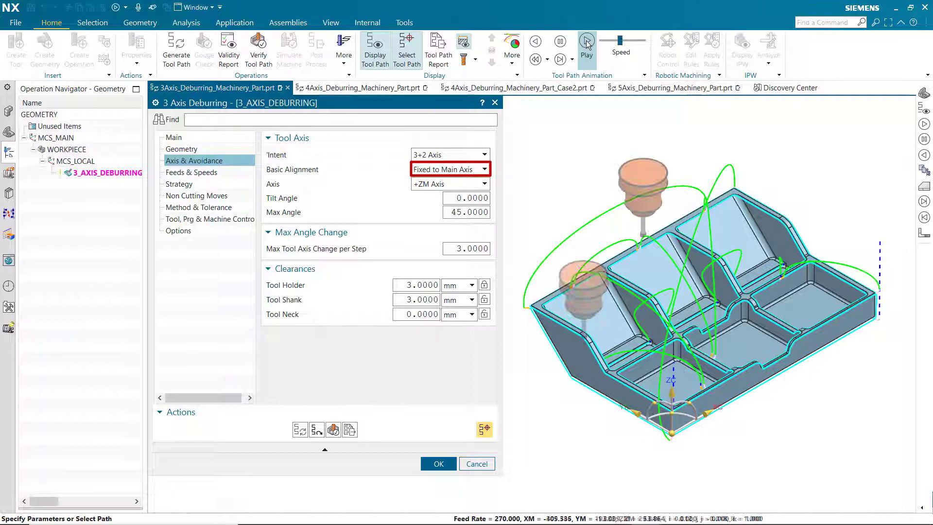
left_click(586, 40)
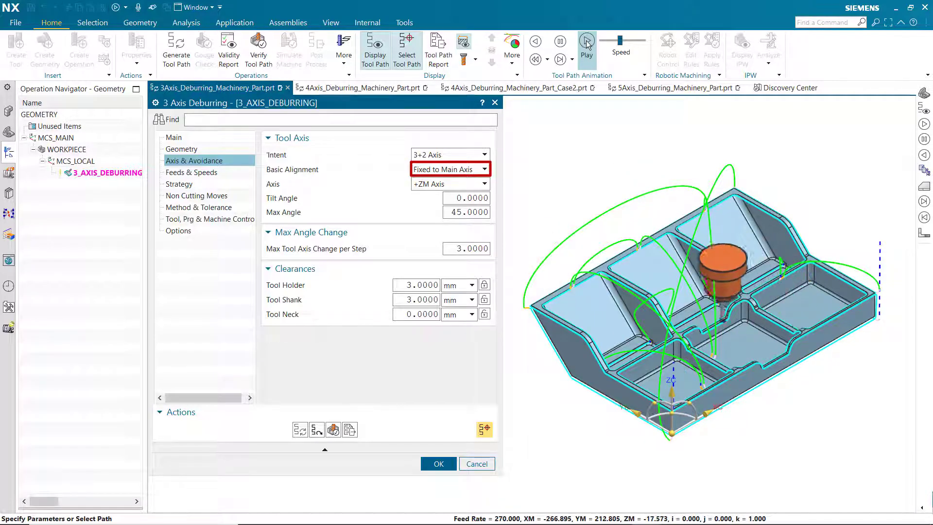
left_click(585, 40)
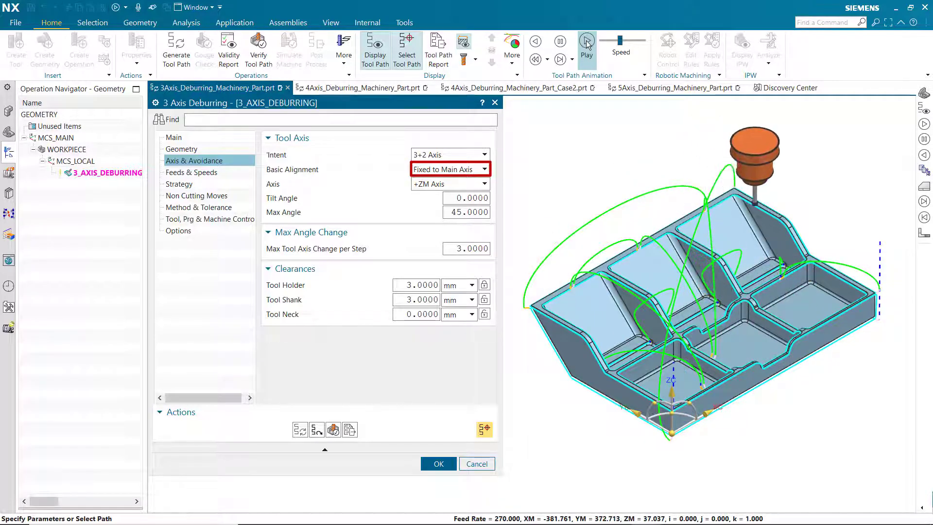
left_click(585, 41)
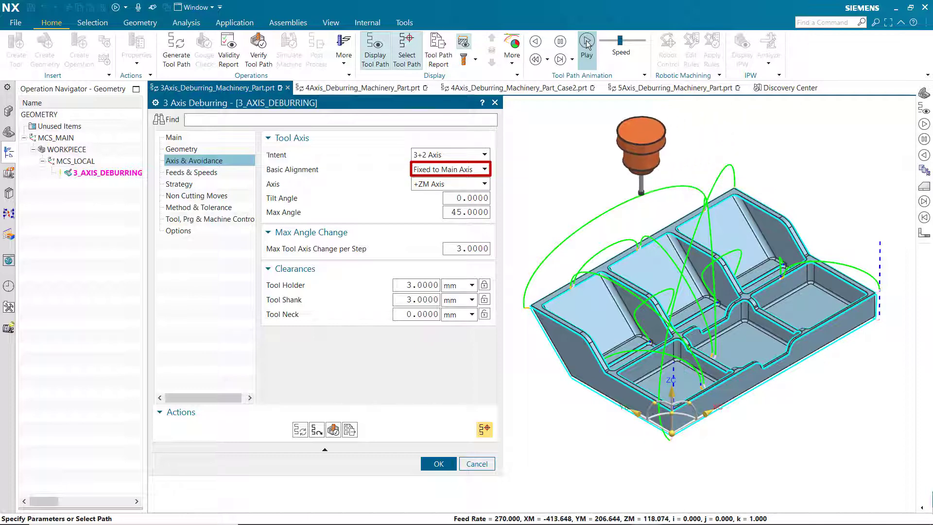
left_click(585, 41)
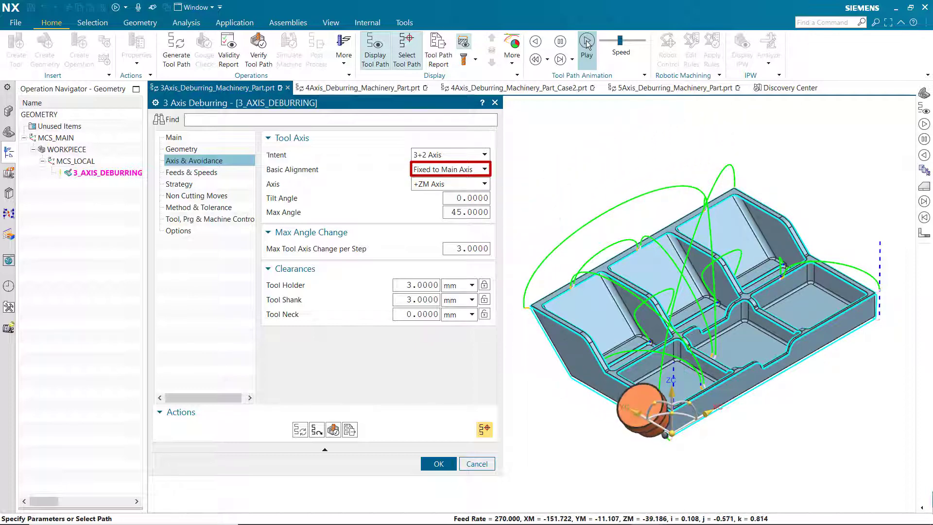
left_click(585, 42)
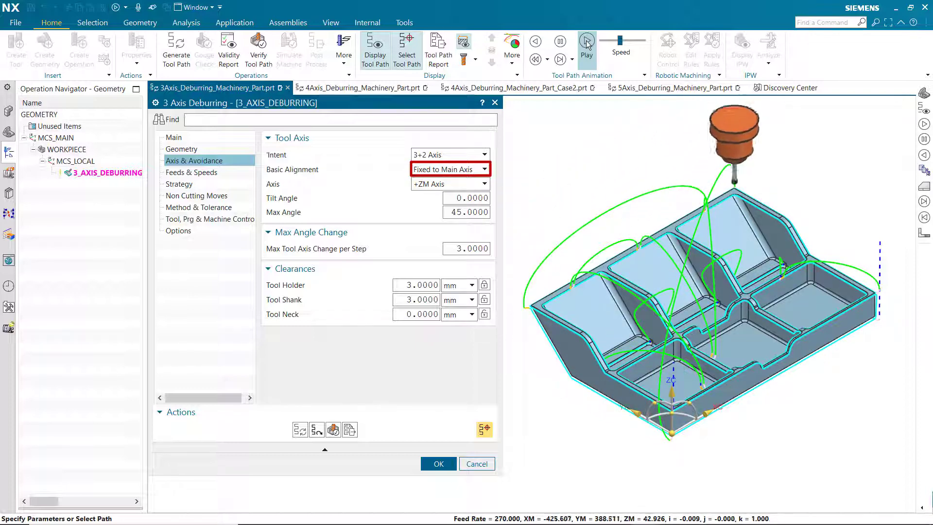
left_click(586, 41)
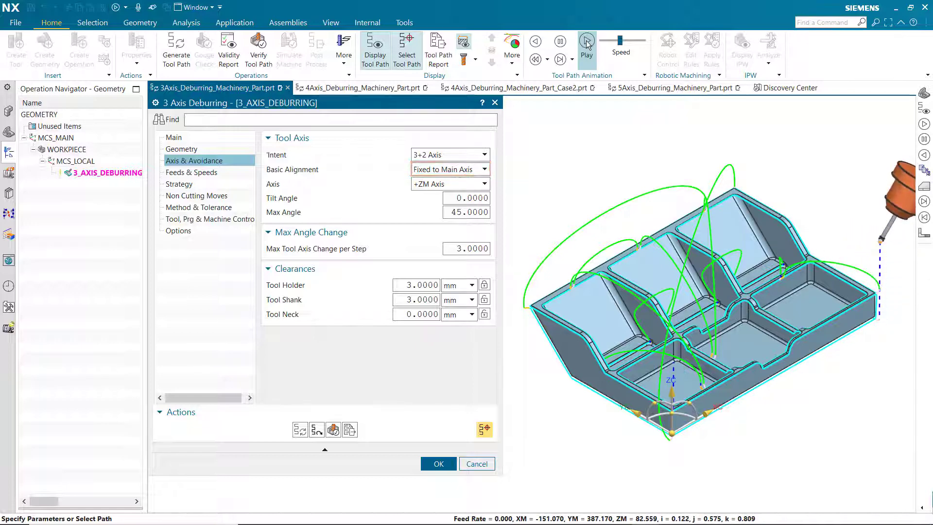
left_click(585, 41)
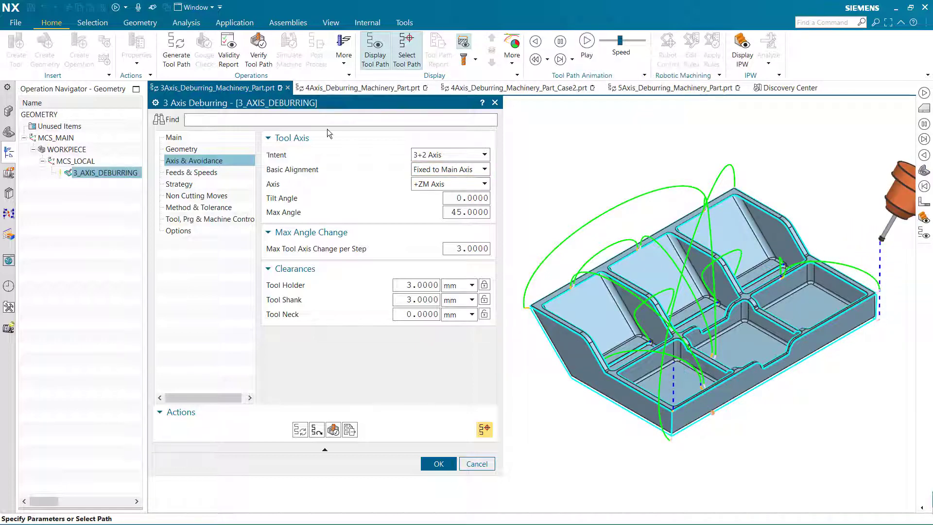
left_click(196, 195)
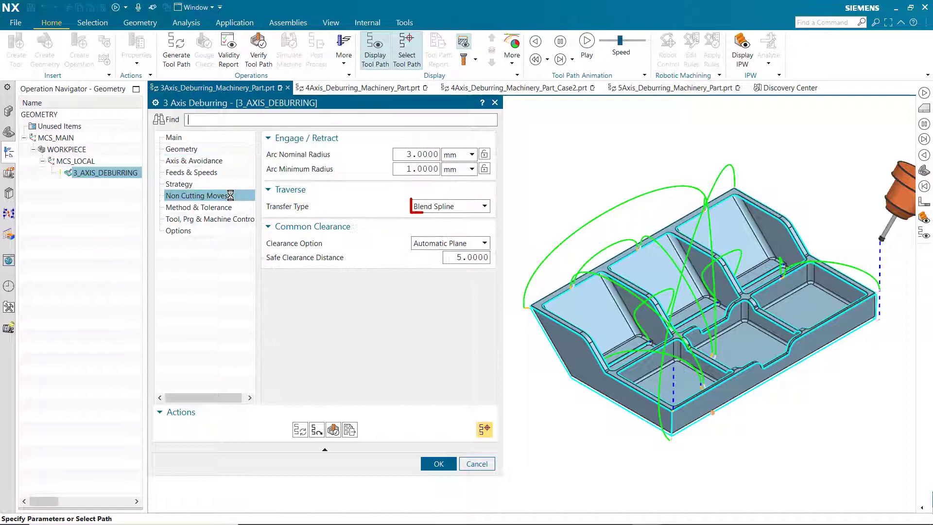
- Check Blend Spline transfer and Automatic Plane clearance, then return to Main parameters
left_click(446, 206)
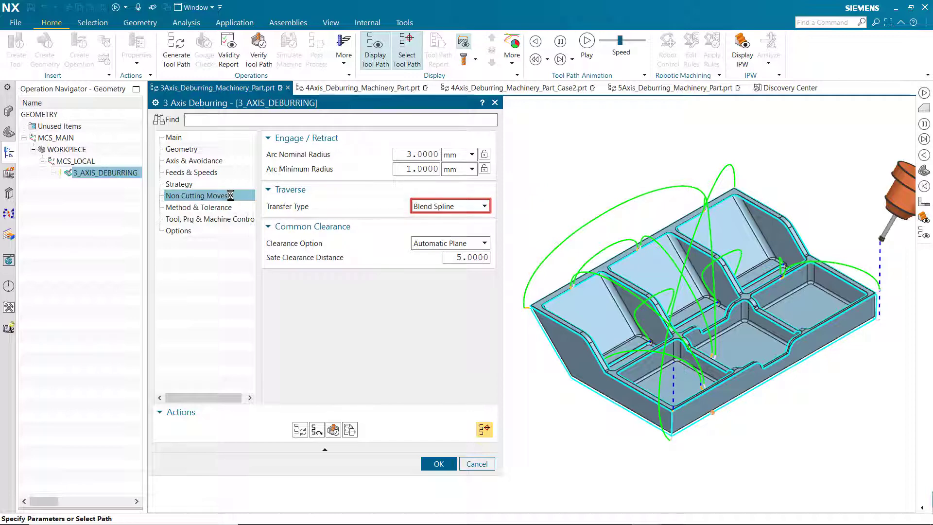
left_click(487, 243)
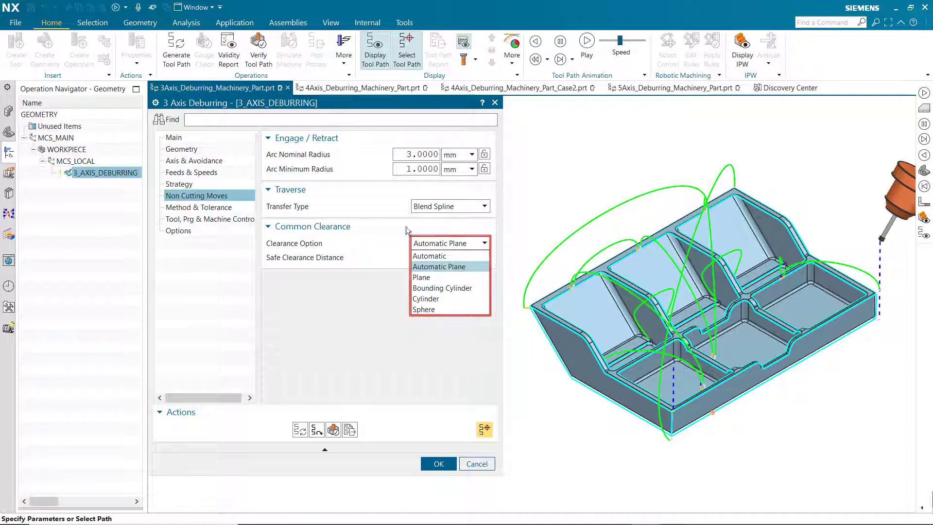
left_click(174, 137)
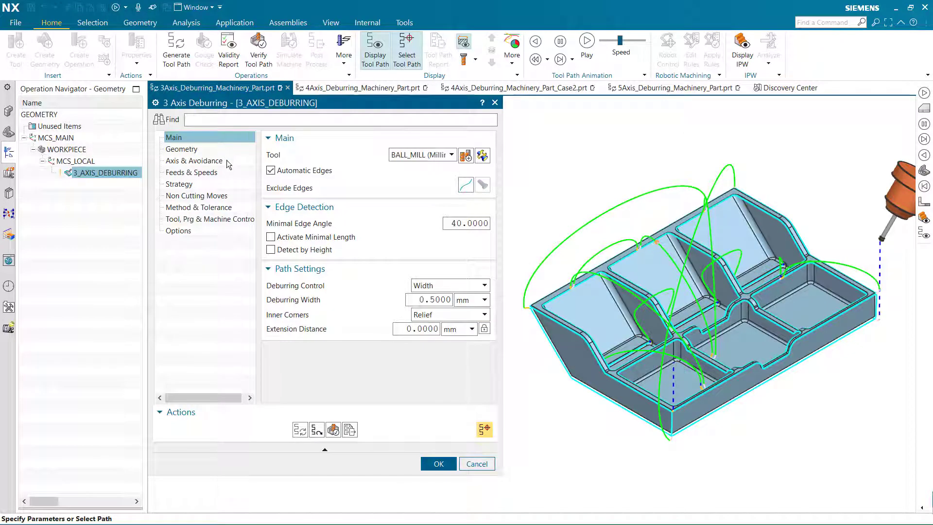
- Enable Detect by Height, set the reference axis, and pick the left corner as start point
left_click(271, 249)
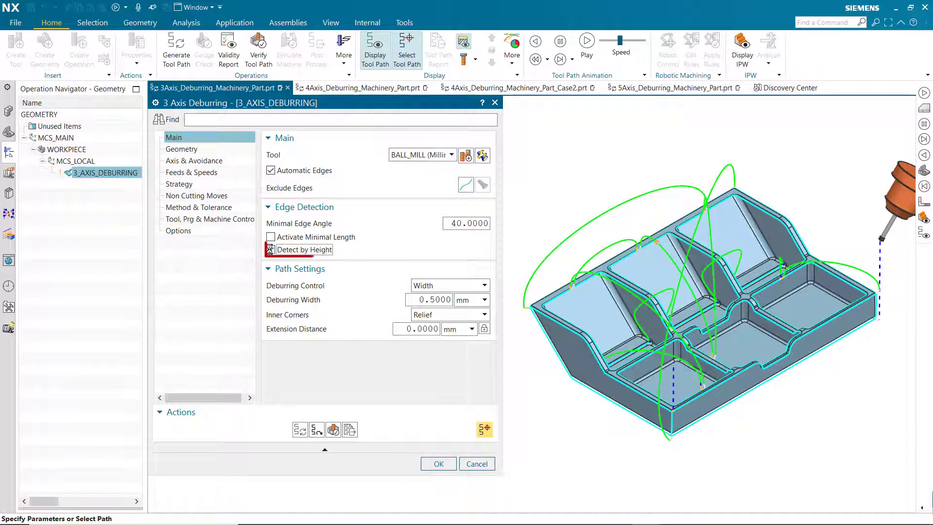
left_click(271, 249)
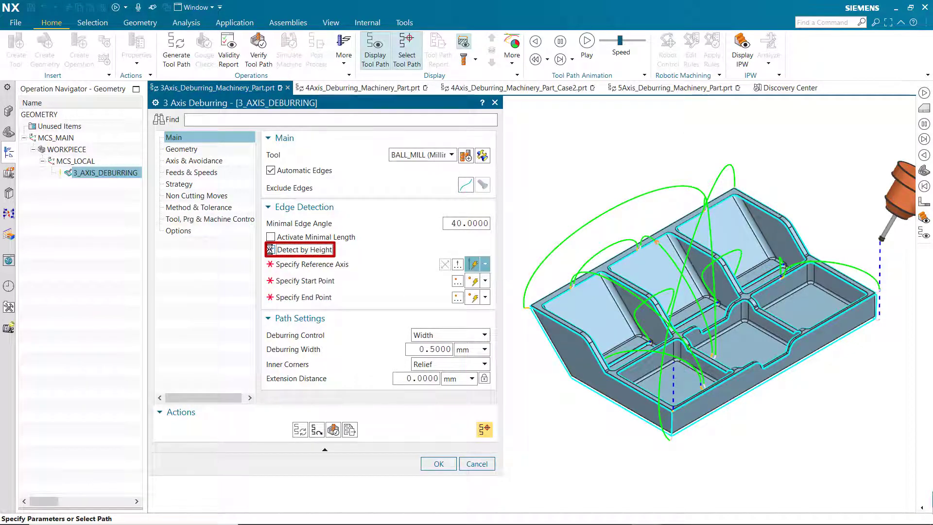
left_click(270, 250)
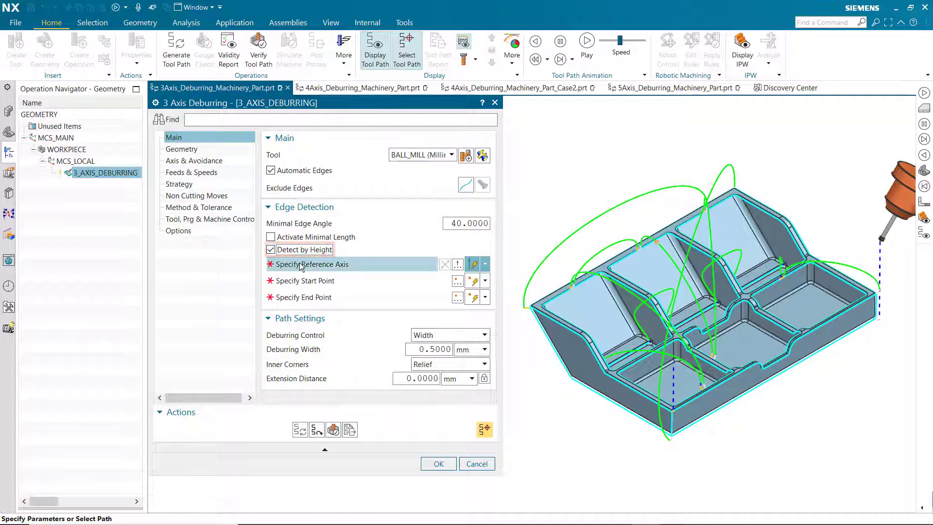
left_click(310, 263)
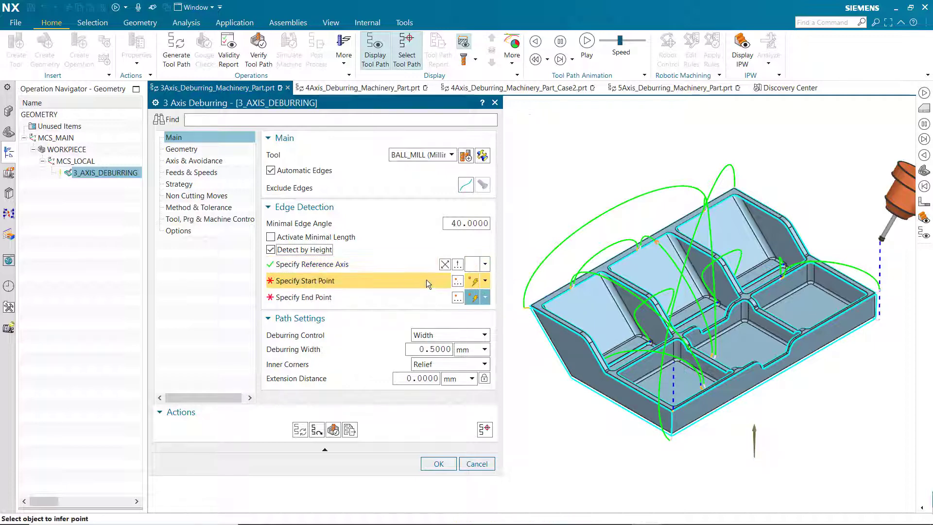
left_click(529, 306)
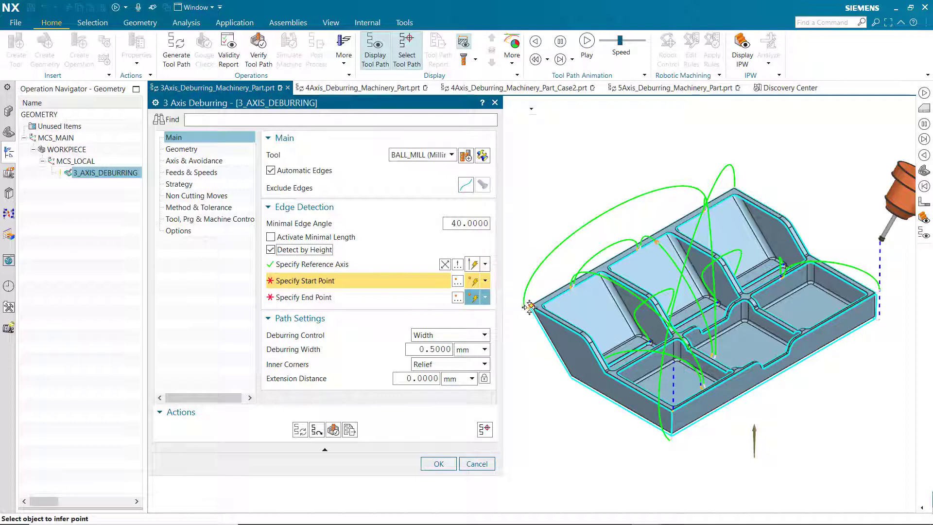
left_click(528, 305)
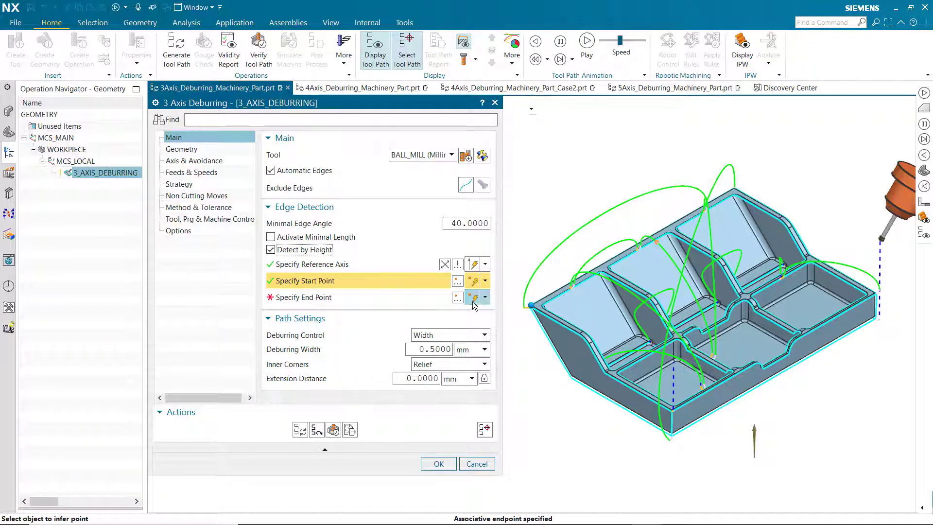